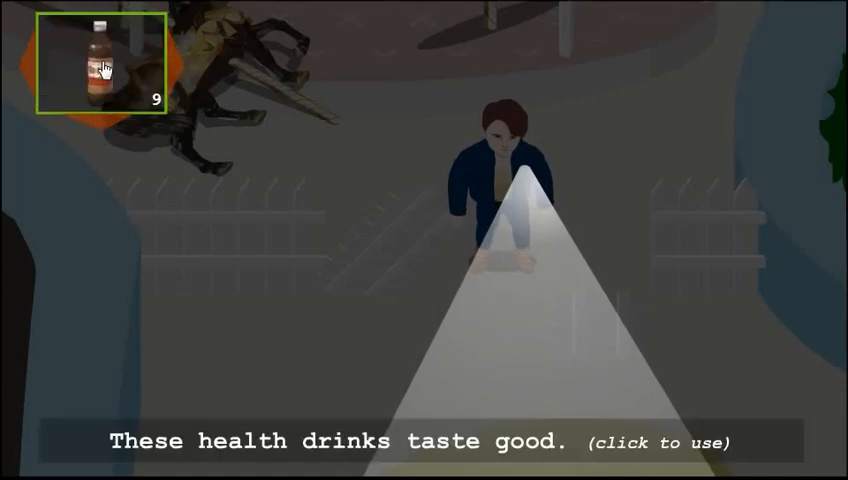
click(100, 62)
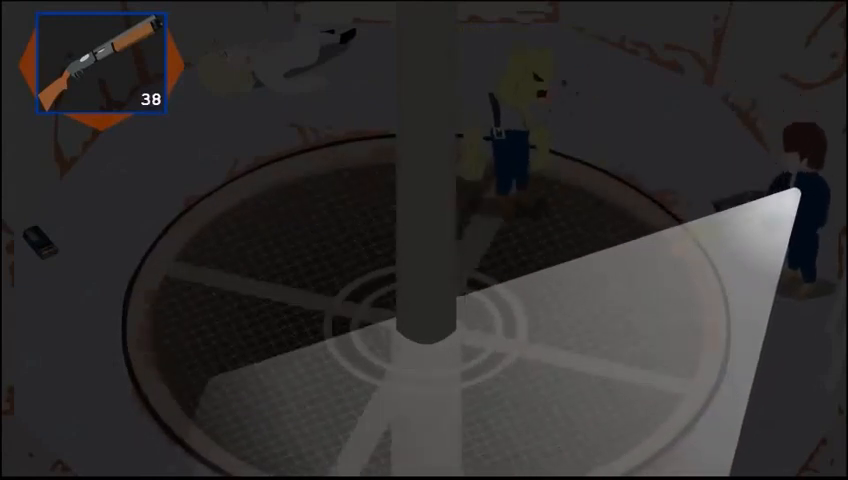
click(424, 240)
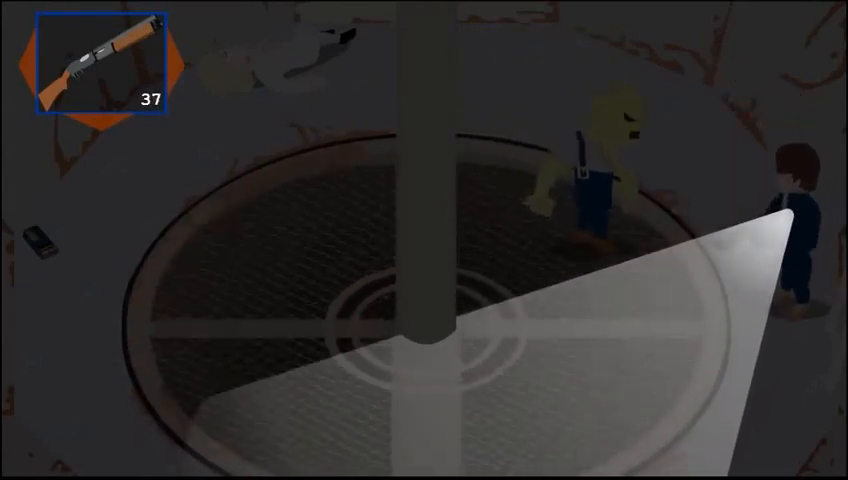
click(424, 240)
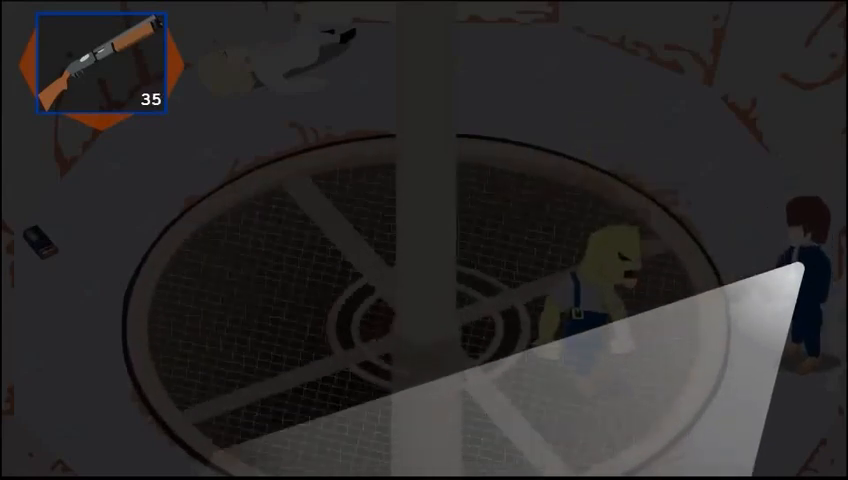
click(424, 240)
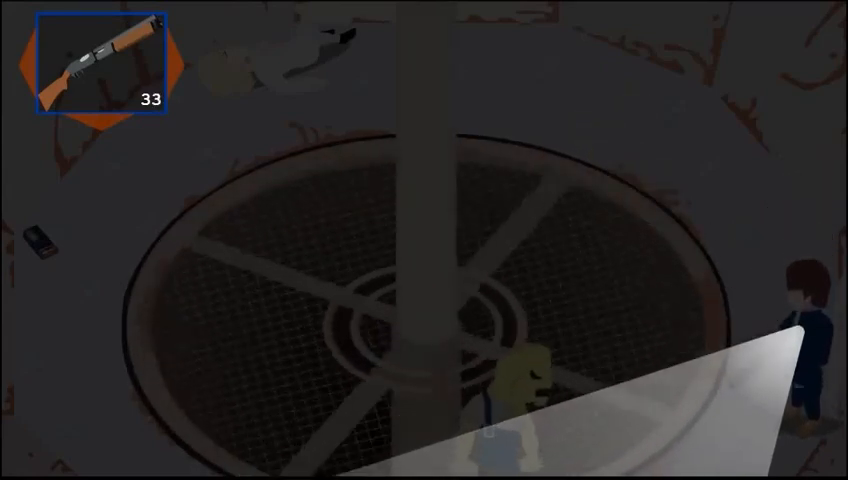
click(424, 240)
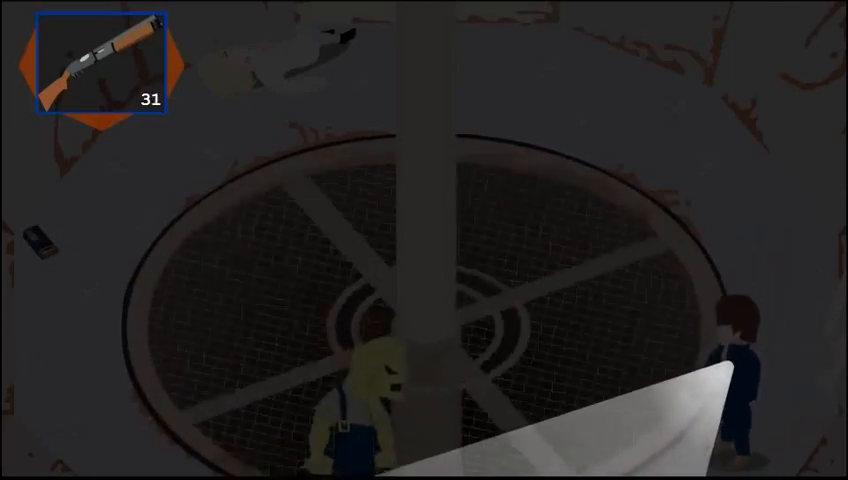
click(424, 240)
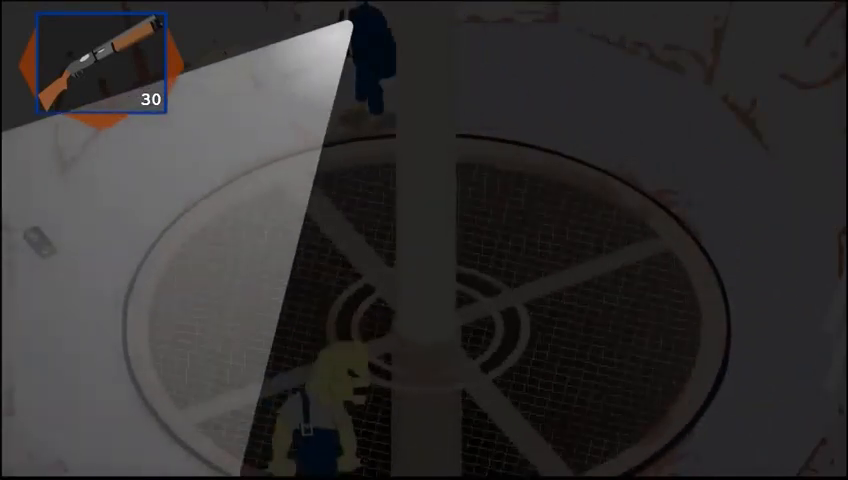
click(424, 240)
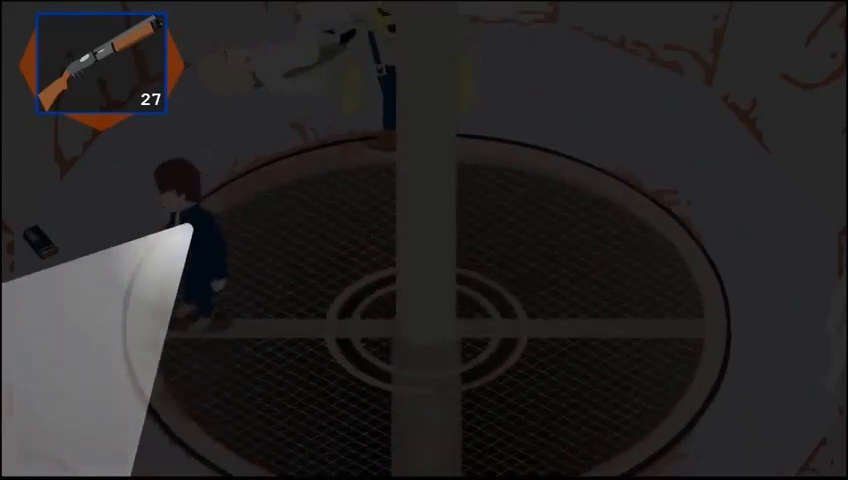
click(424, 240)
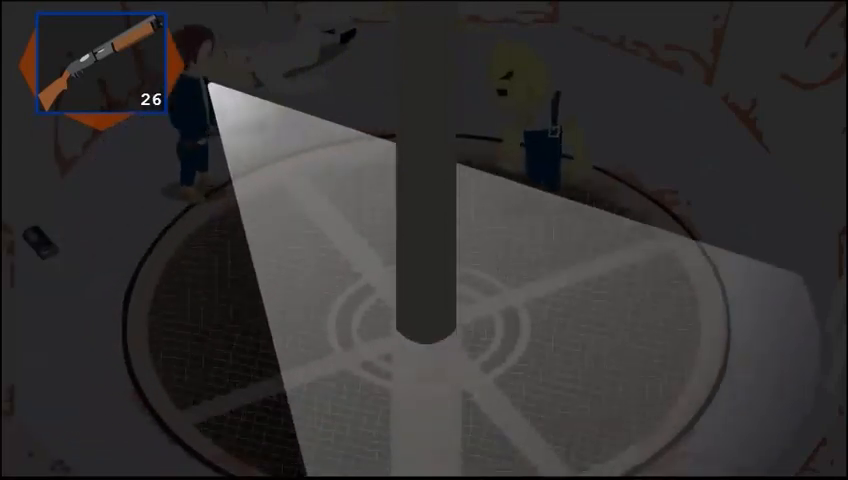
click(424, 240)
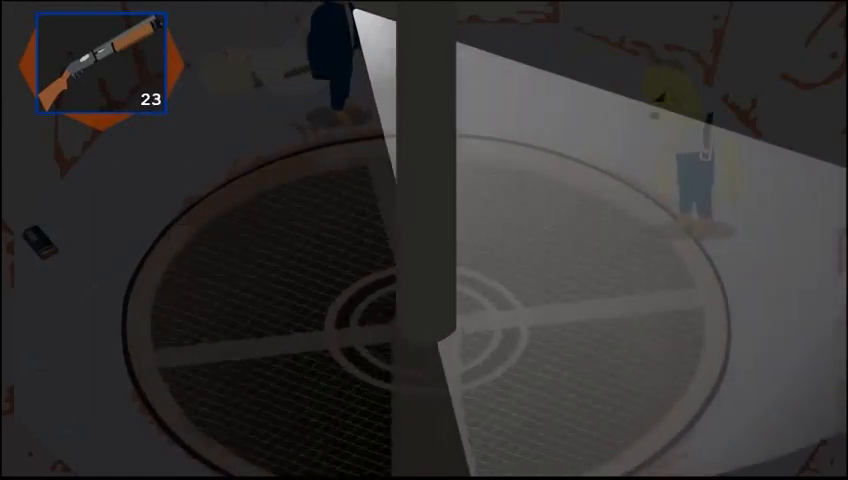
click(424, 240)
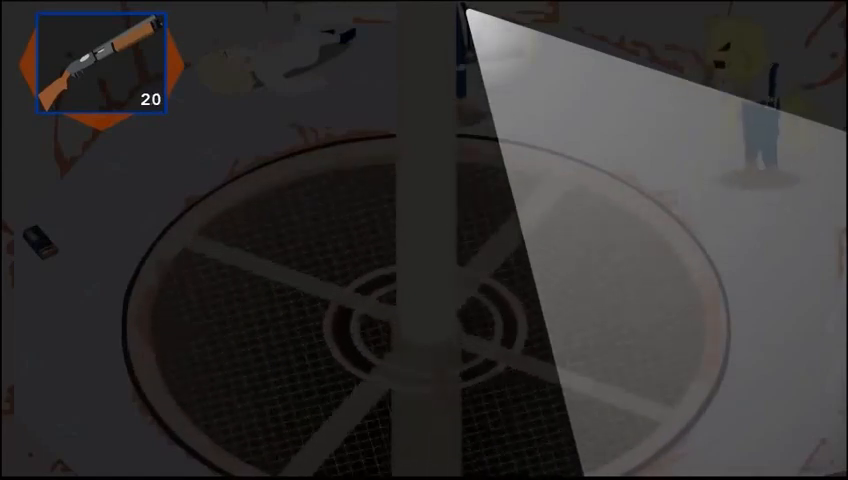
click(424, 240)
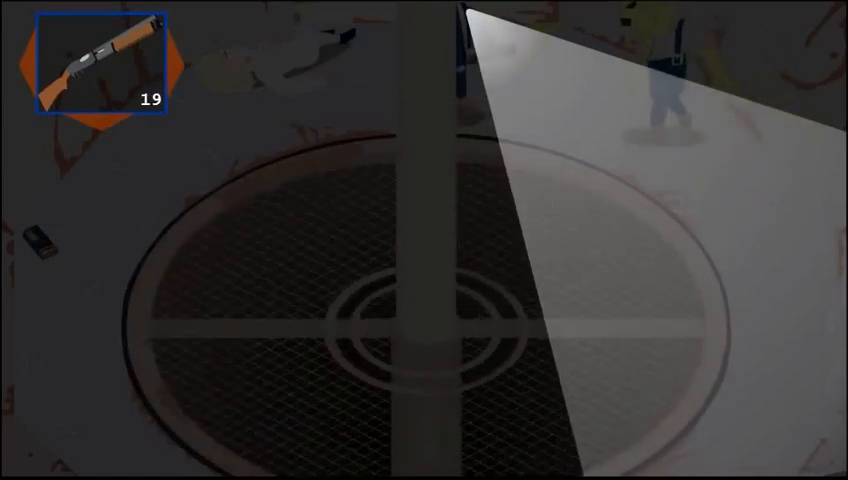
click(424, 240)
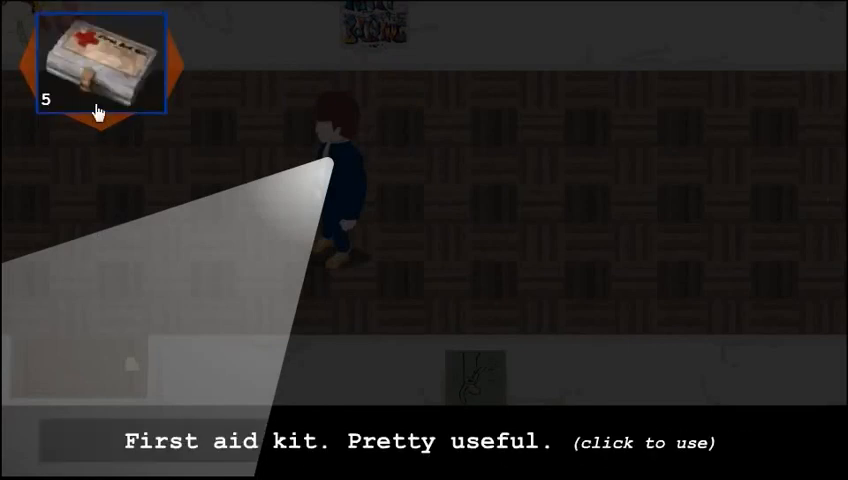
click(100, 62)
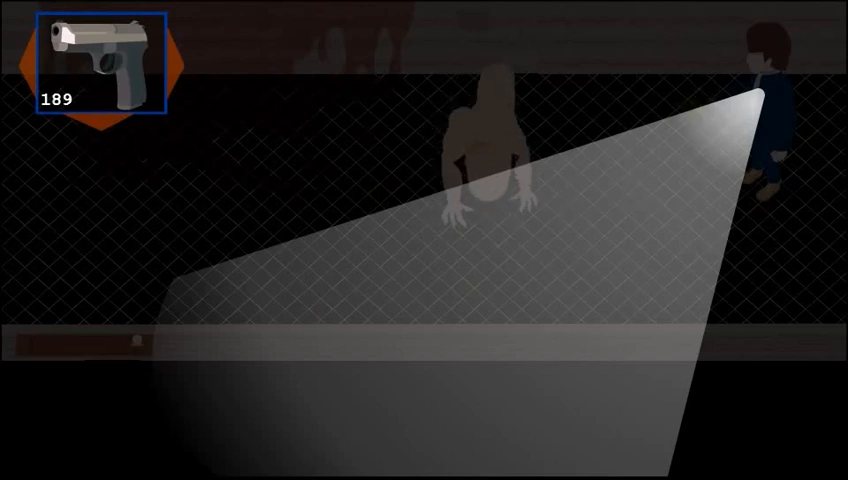
click(484, 150)
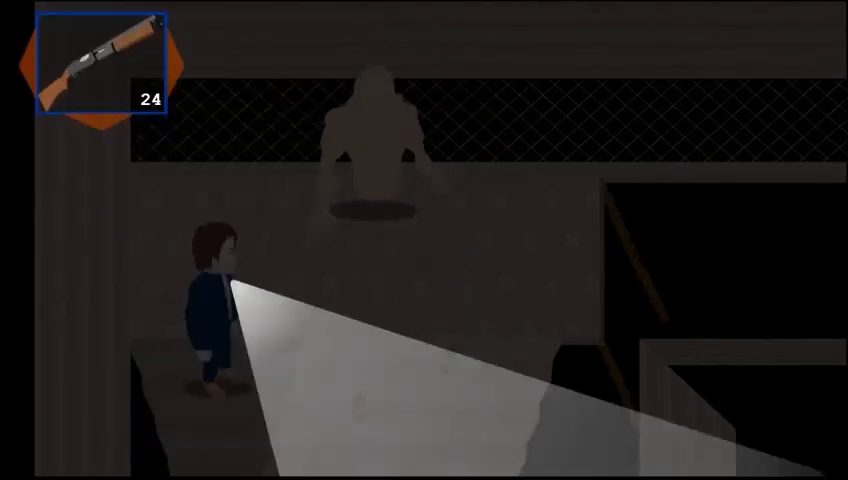
click(424, 240)
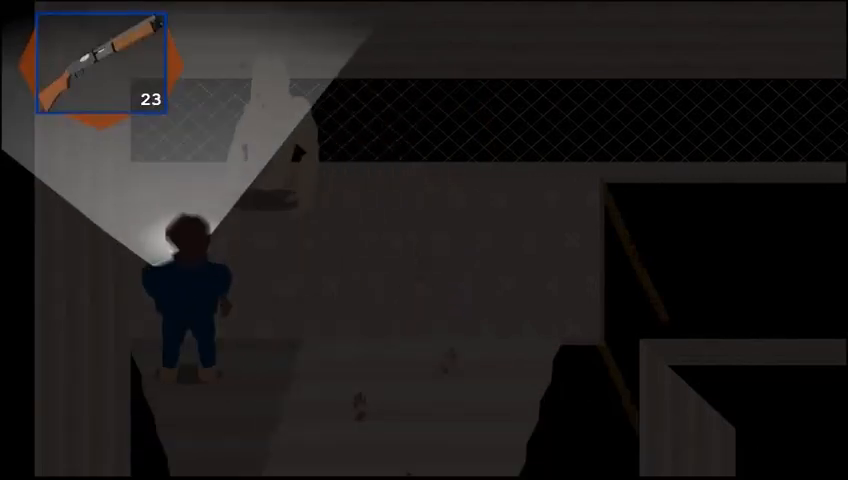
click(424, 240)
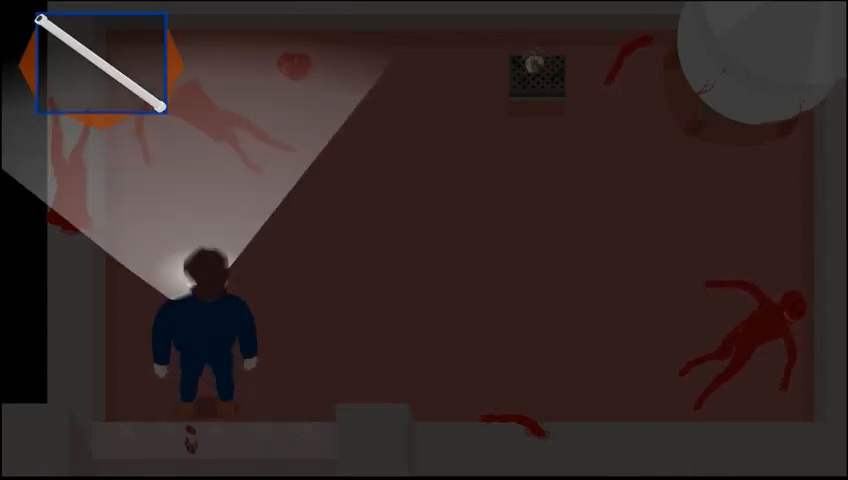
key(w)
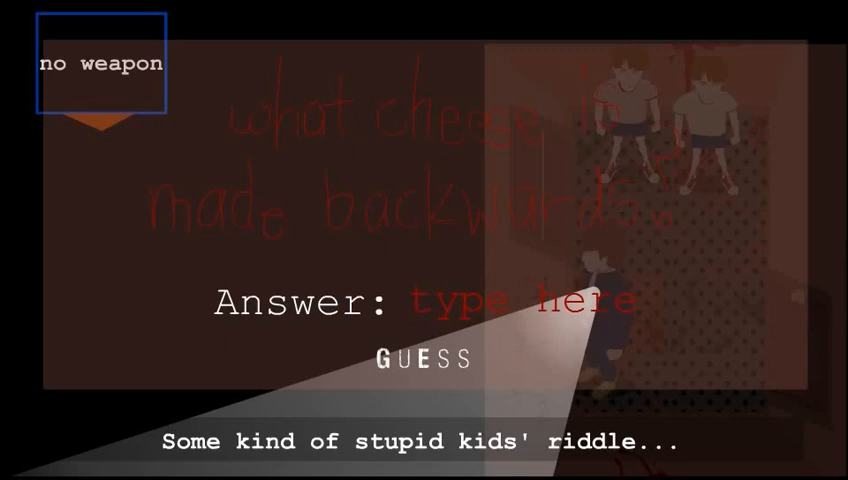
click(510, 304)
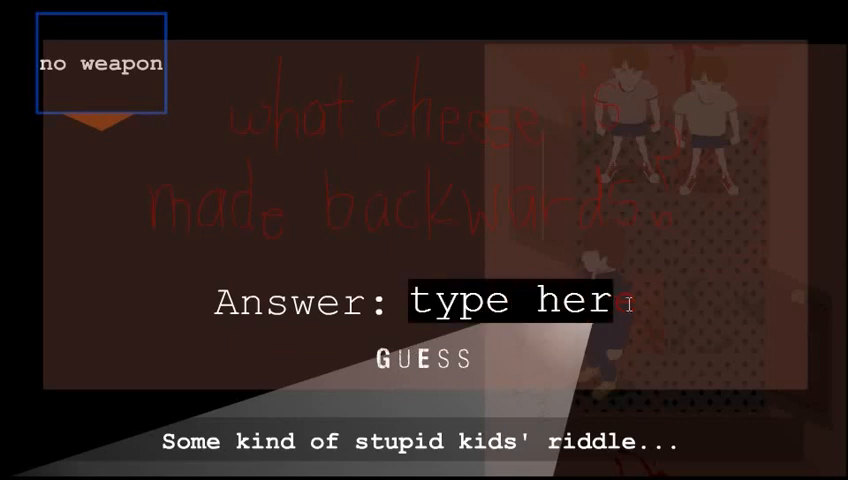
text(eda)
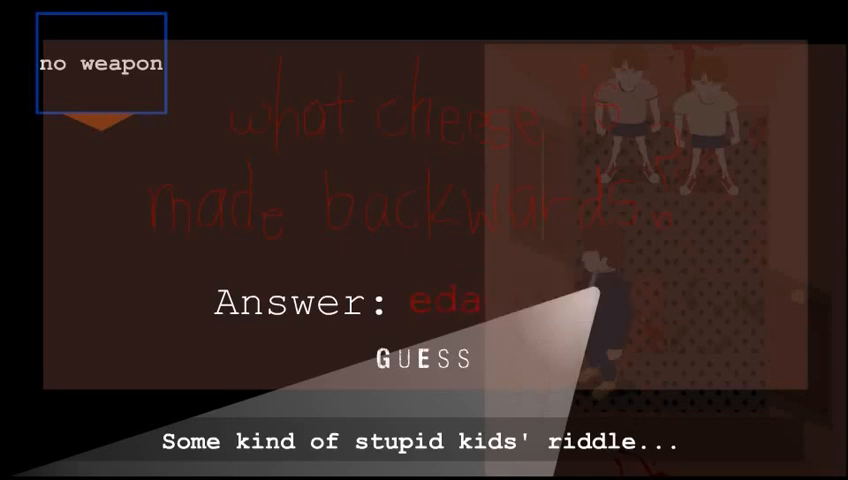
click(434, 358)
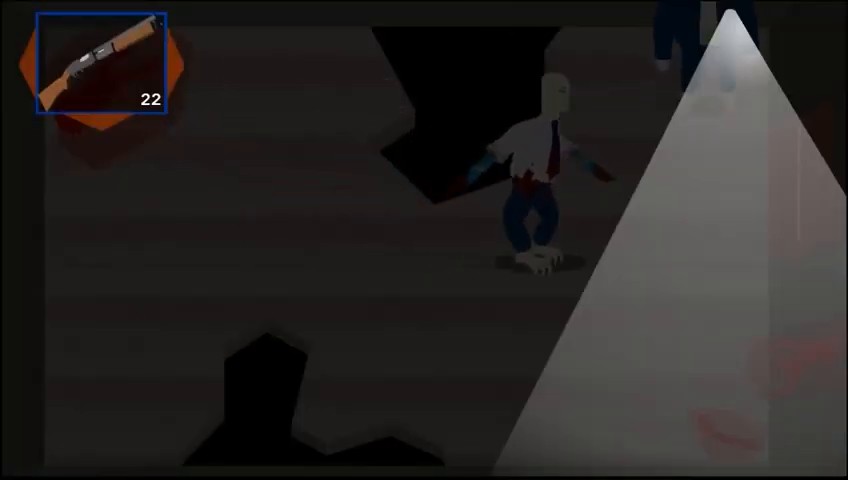
click(424, 240)
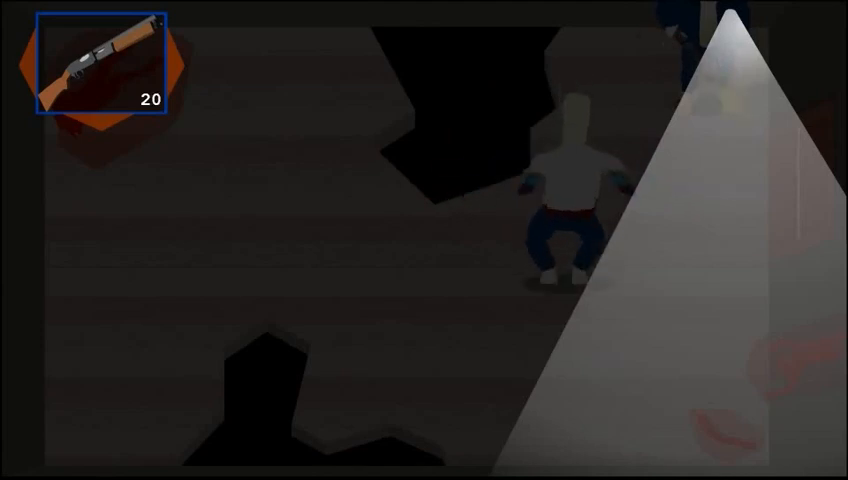
click(424, 240)
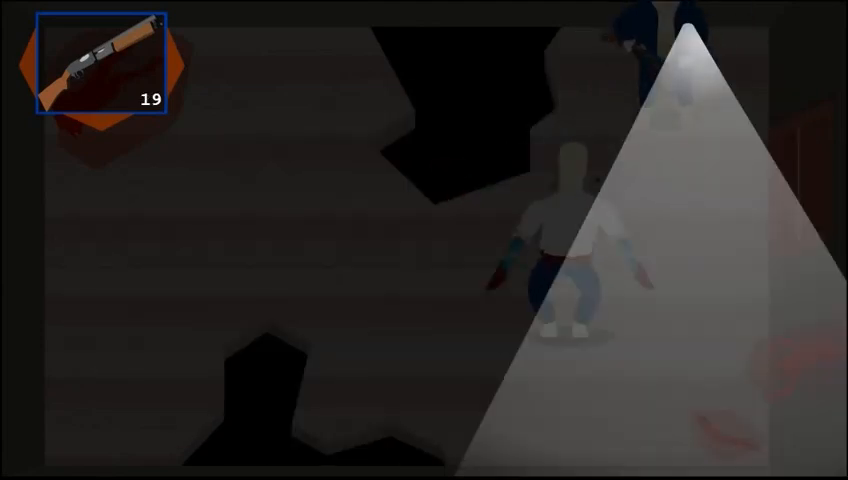
click(424, 240)
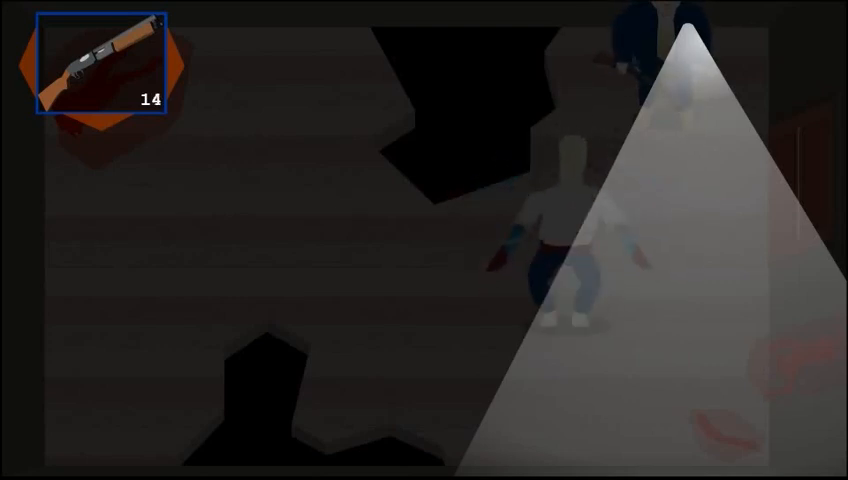
click(424, 240)
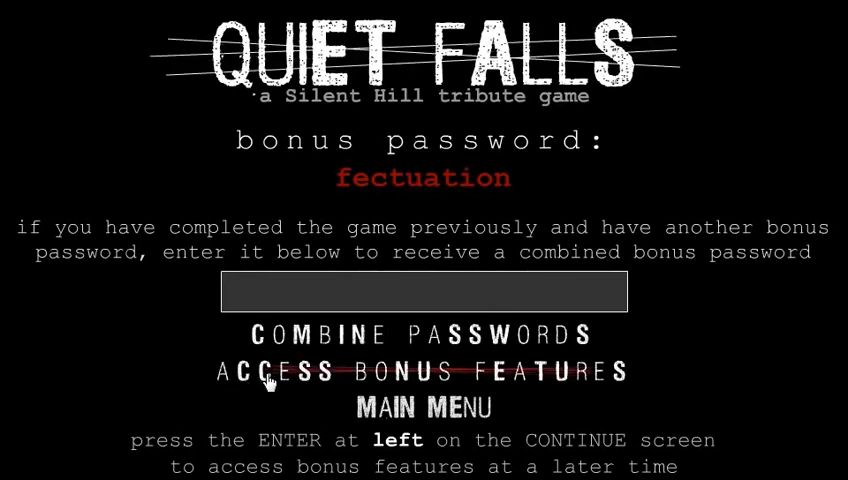
click(422, 370)
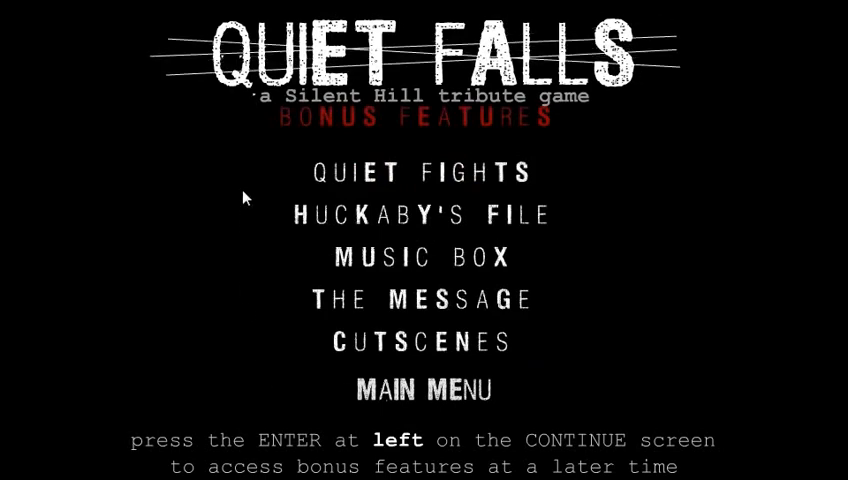
click(420, 172)
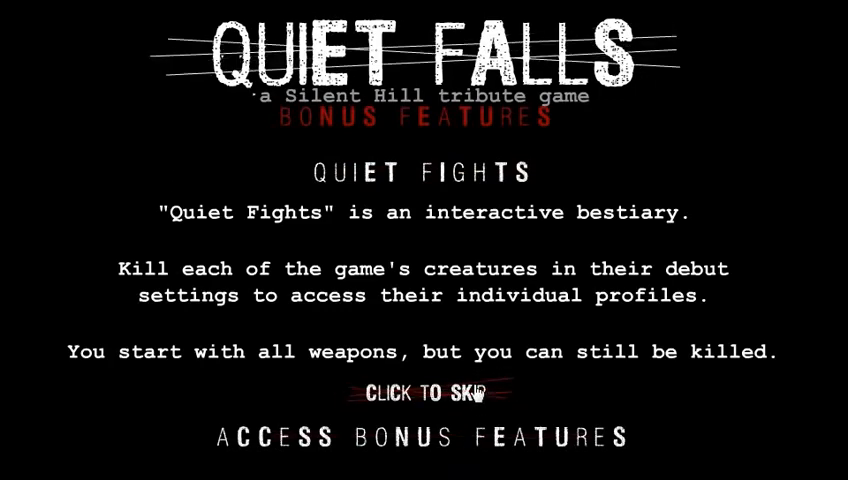
click(424, 396)
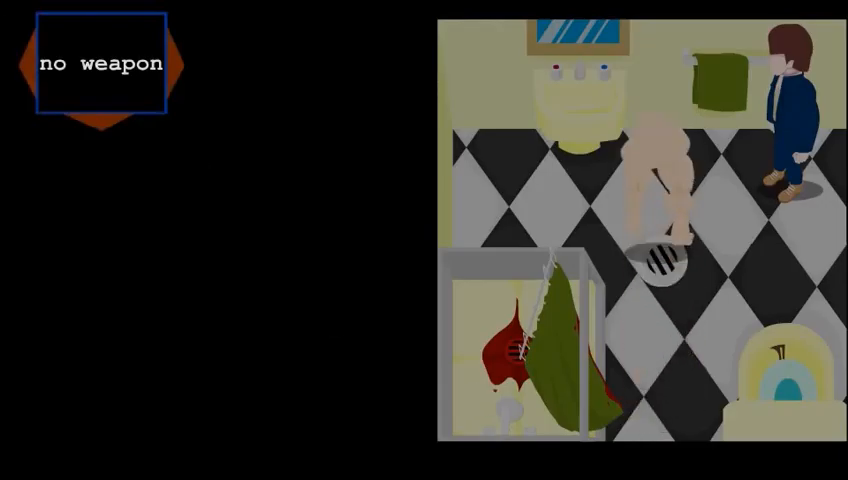
click(100, 64)
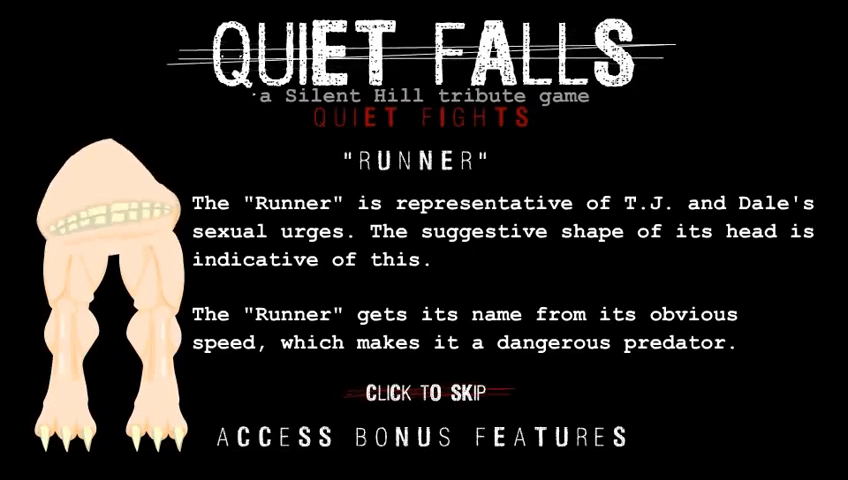
click(424, 392)
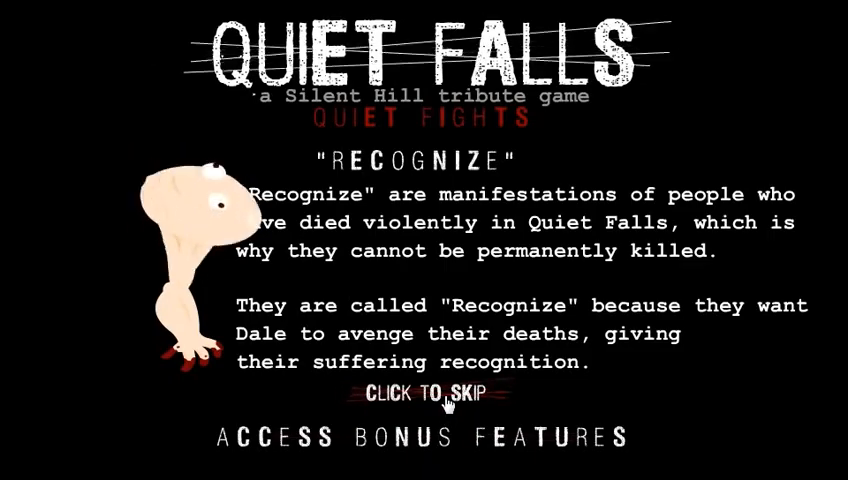
click(428, 392)
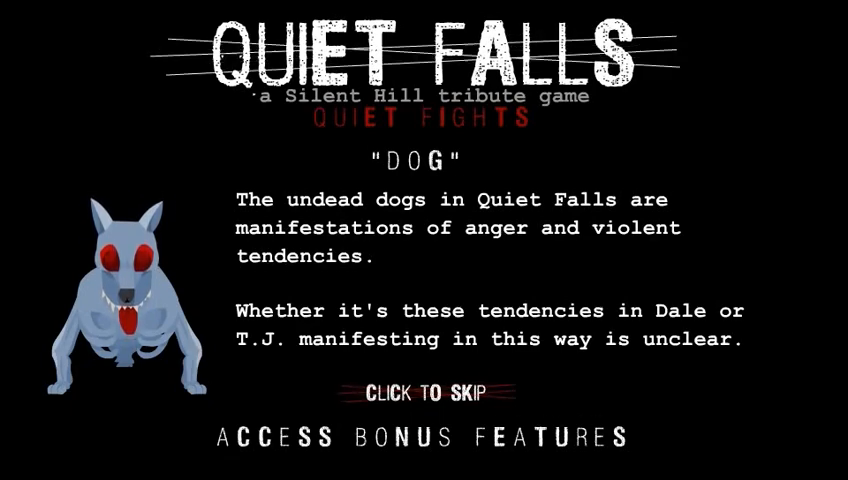
click(424, 390)
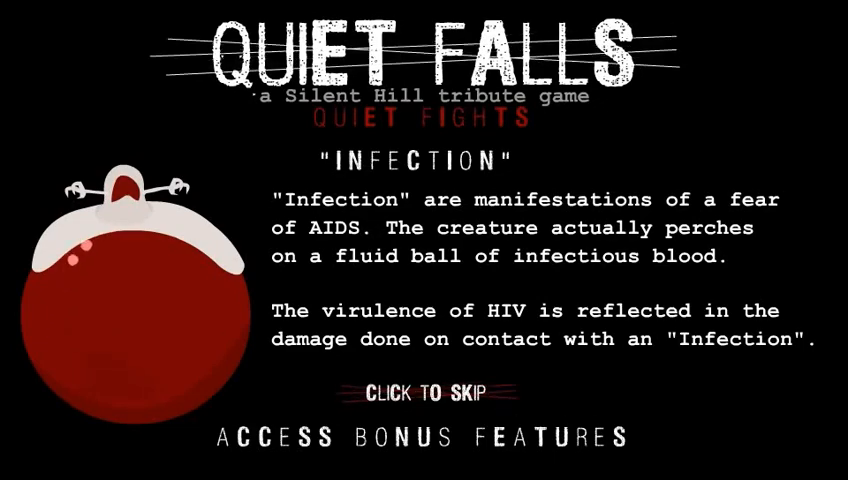
mouse_move(444, 436)
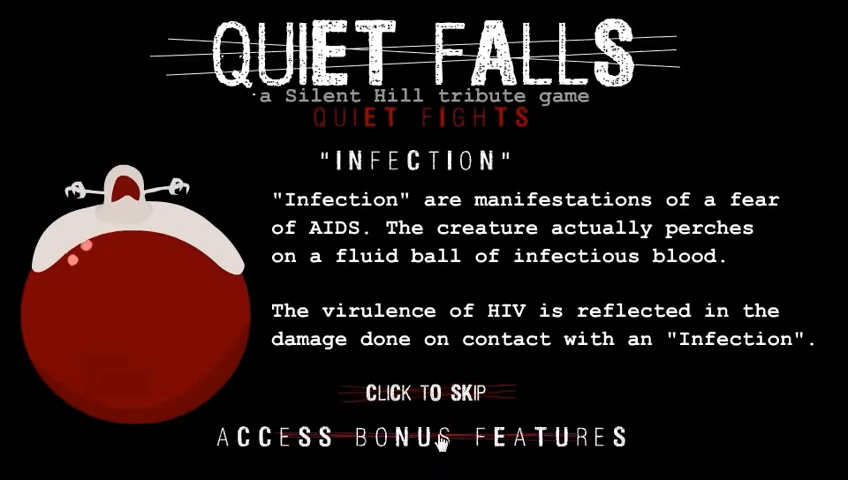
click(432, 392)
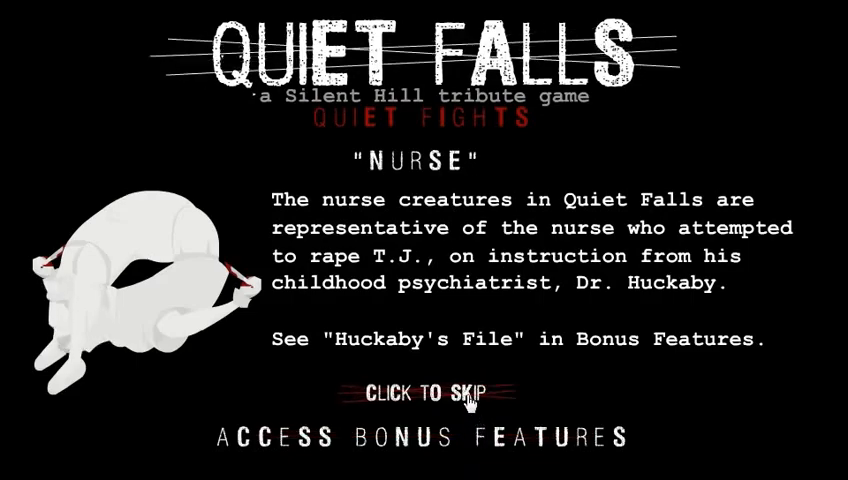
click(424, 392)
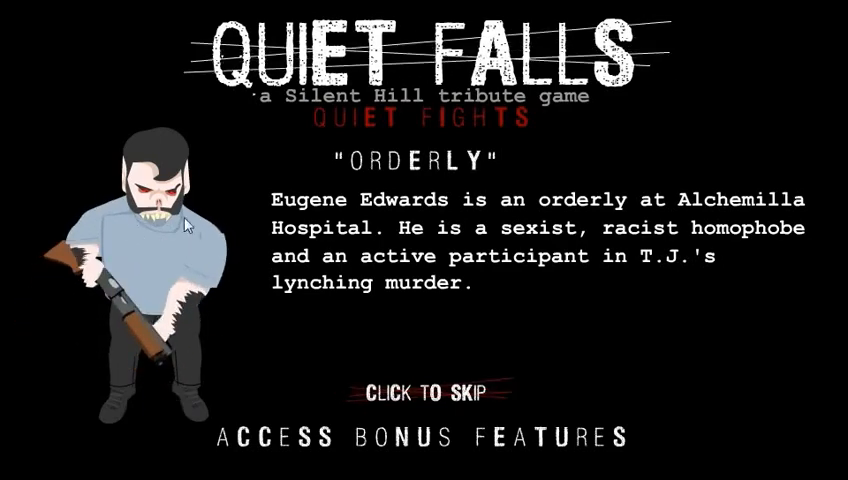
click(424, 390)
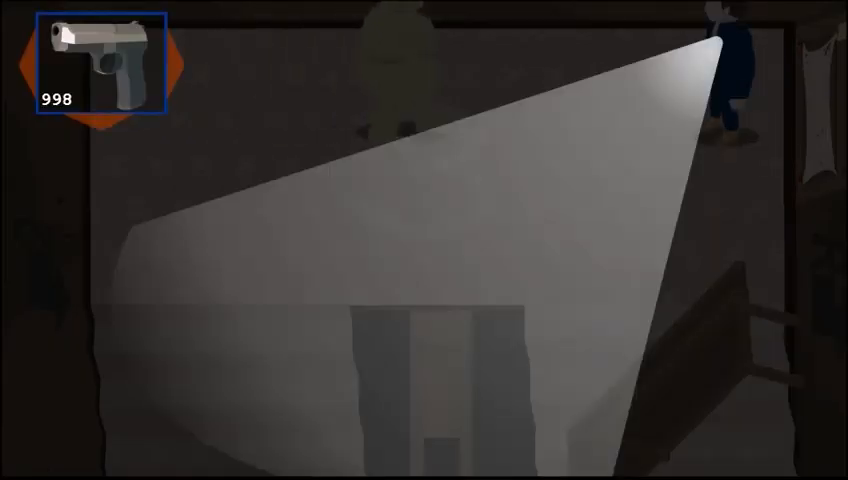
click(424, 240)
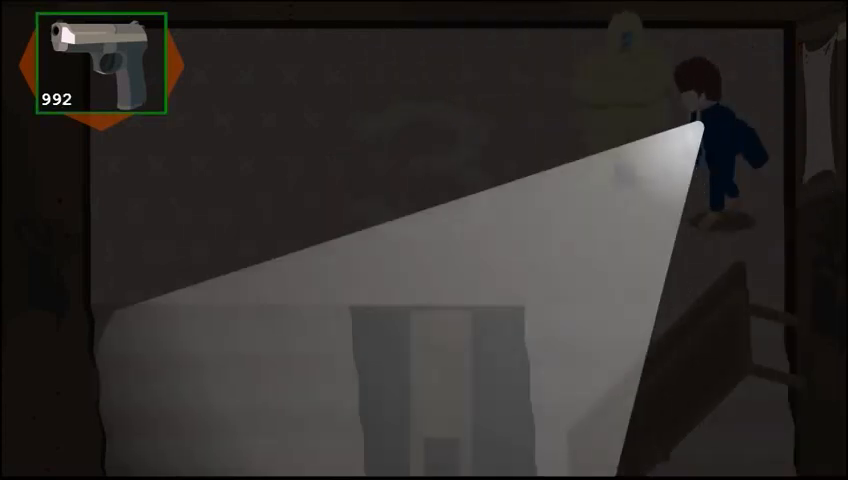
click(424, 240)
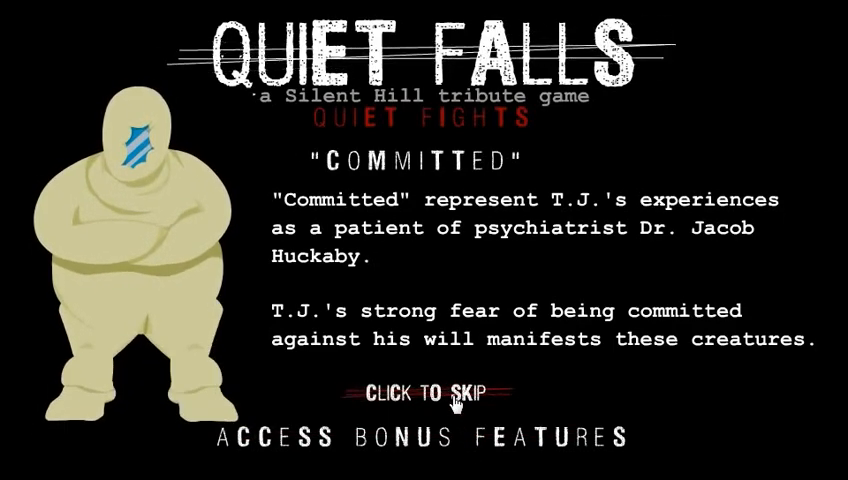
click(424, 392)
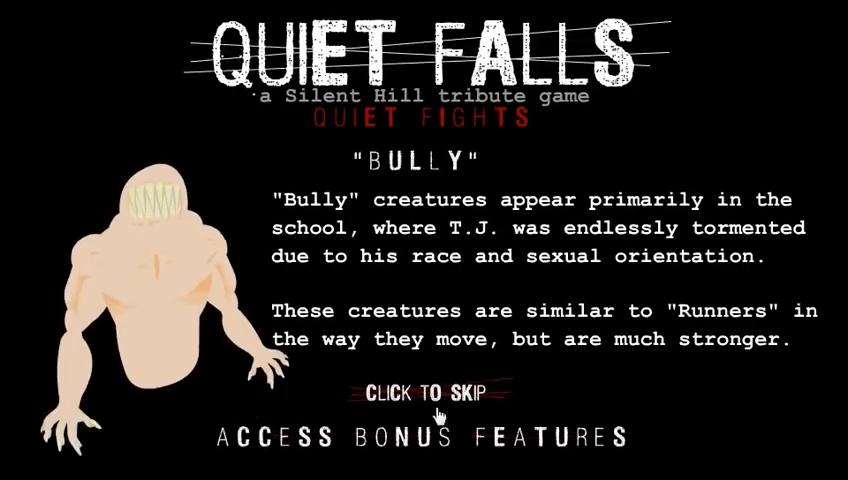
click(424, 390)
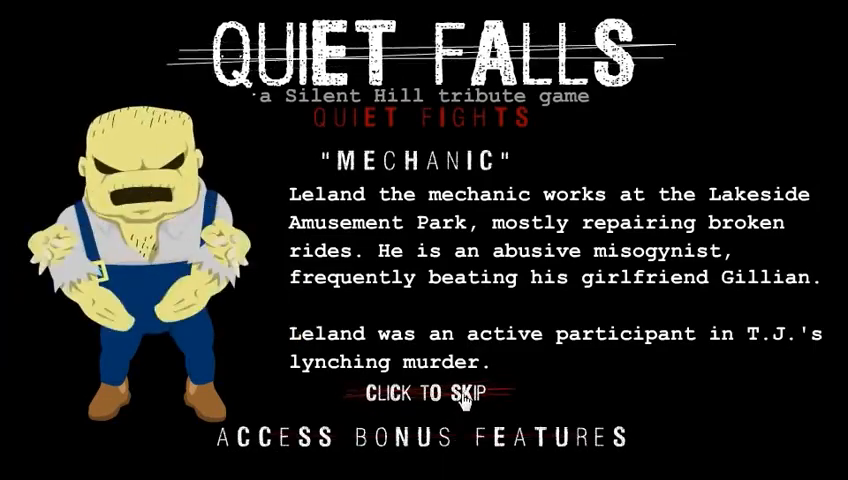
click(424, 394)
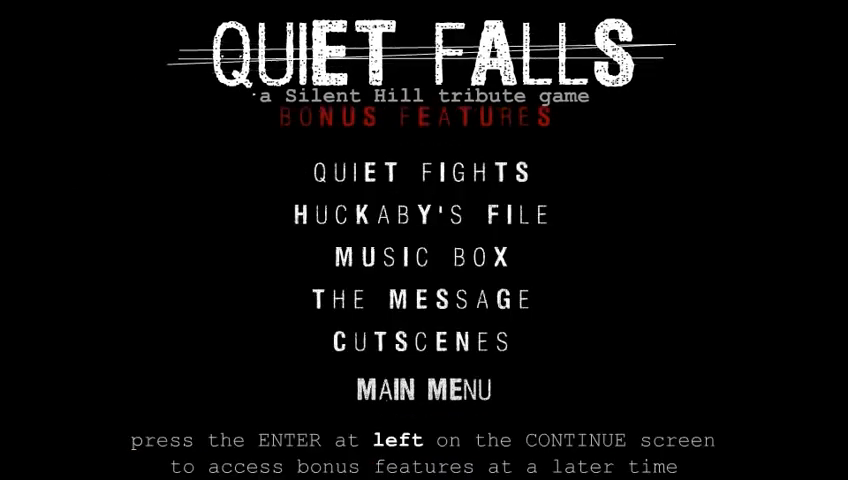
mouse_move(510, 344)
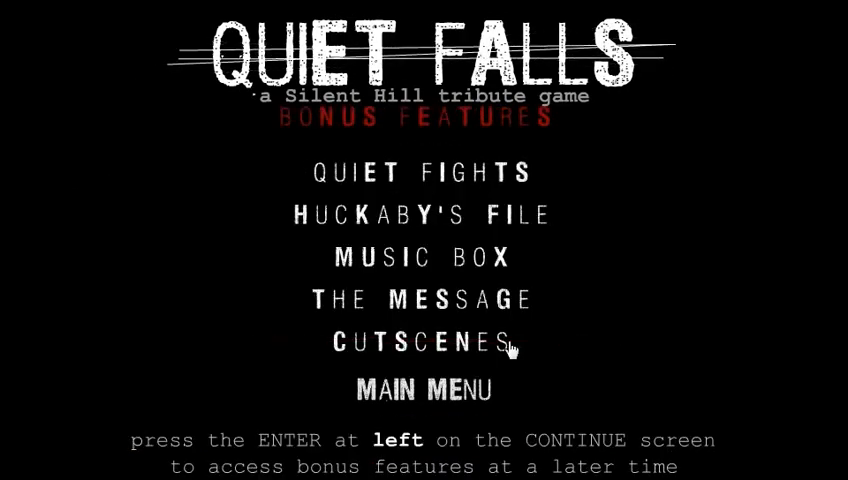
click(420, 344)
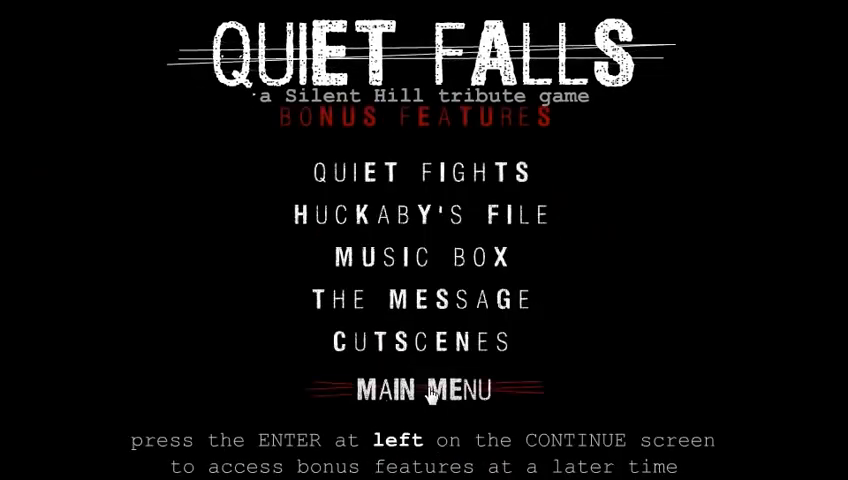
click(424, 388)
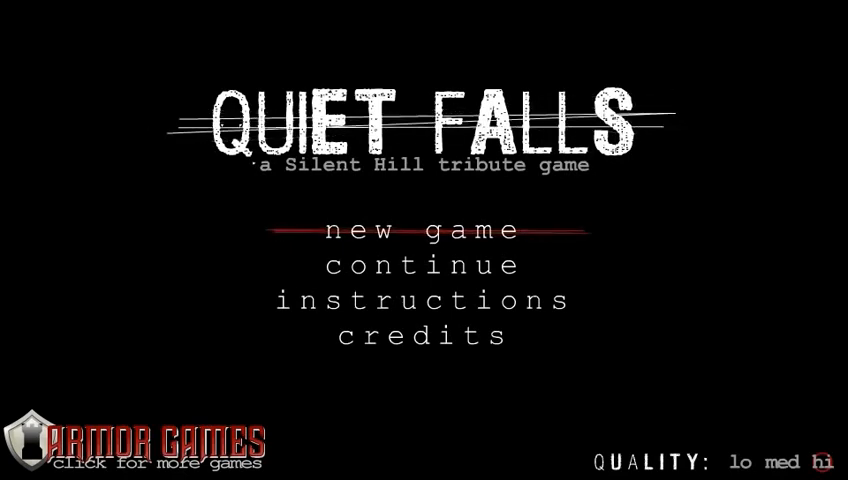
click(424, 266)
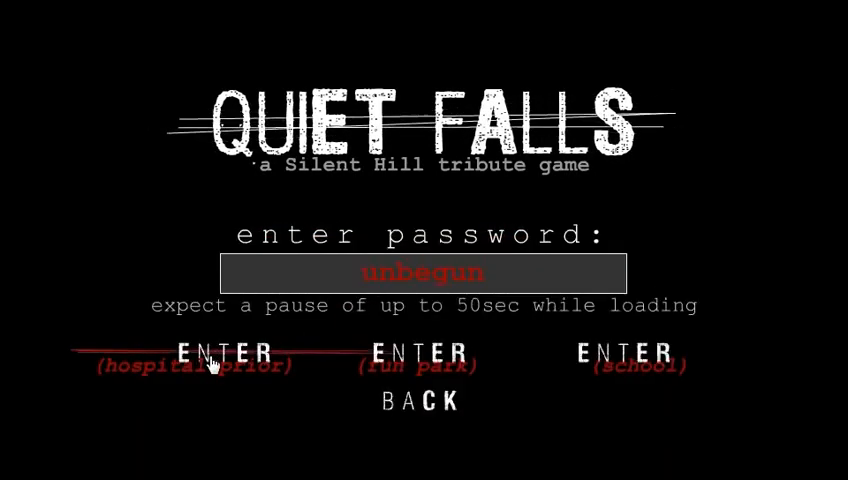